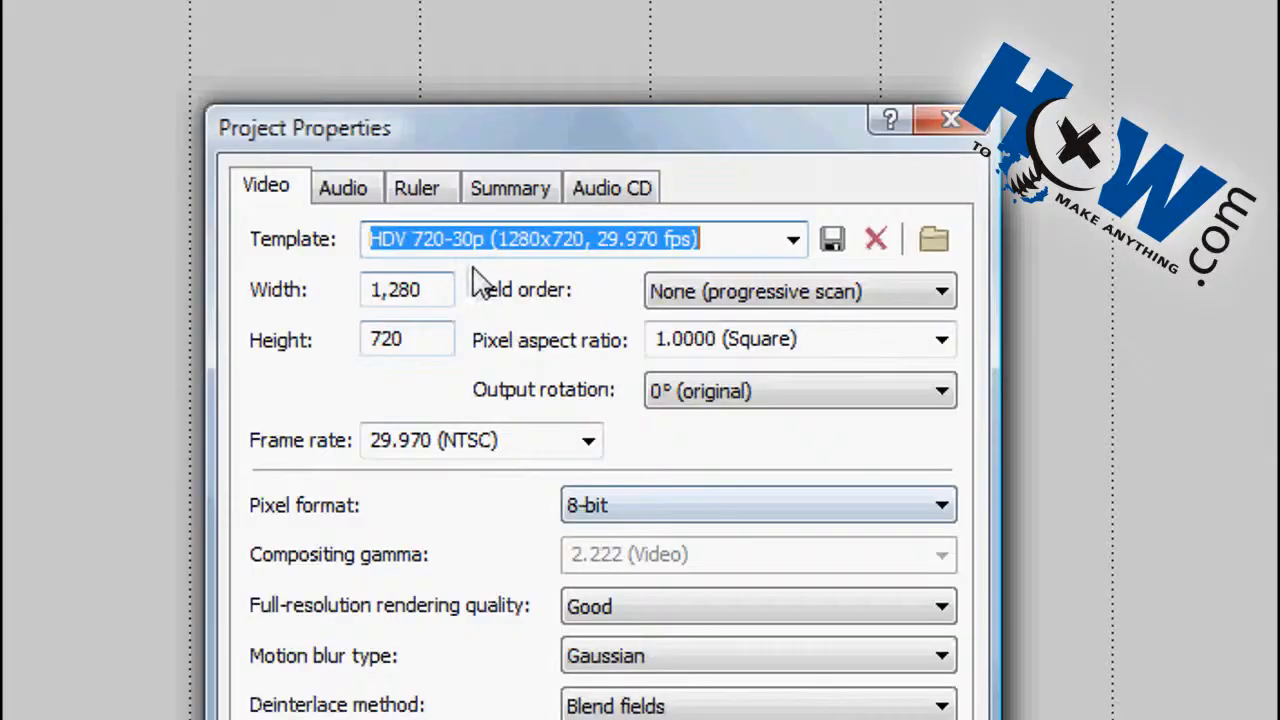
mouse_move(605, 272)
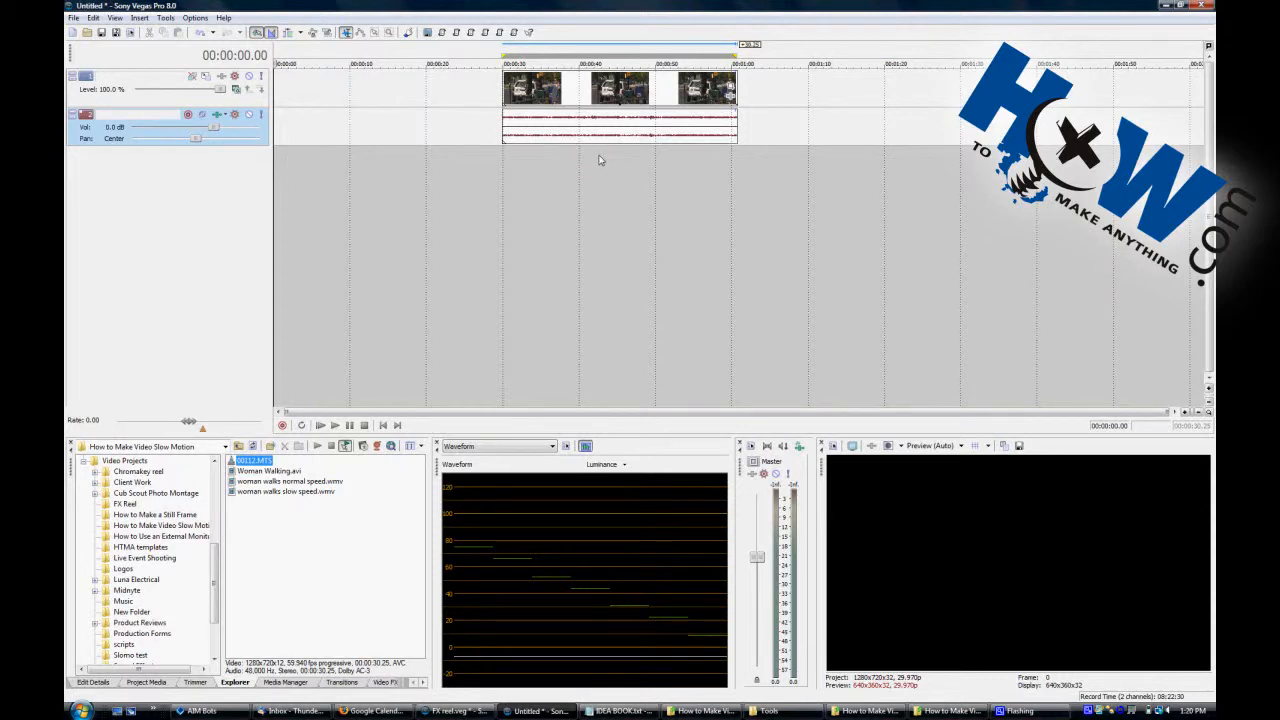
Select the clip's loop region and render as Video for Windows AVI with the slomo template
left_click(620, 90)
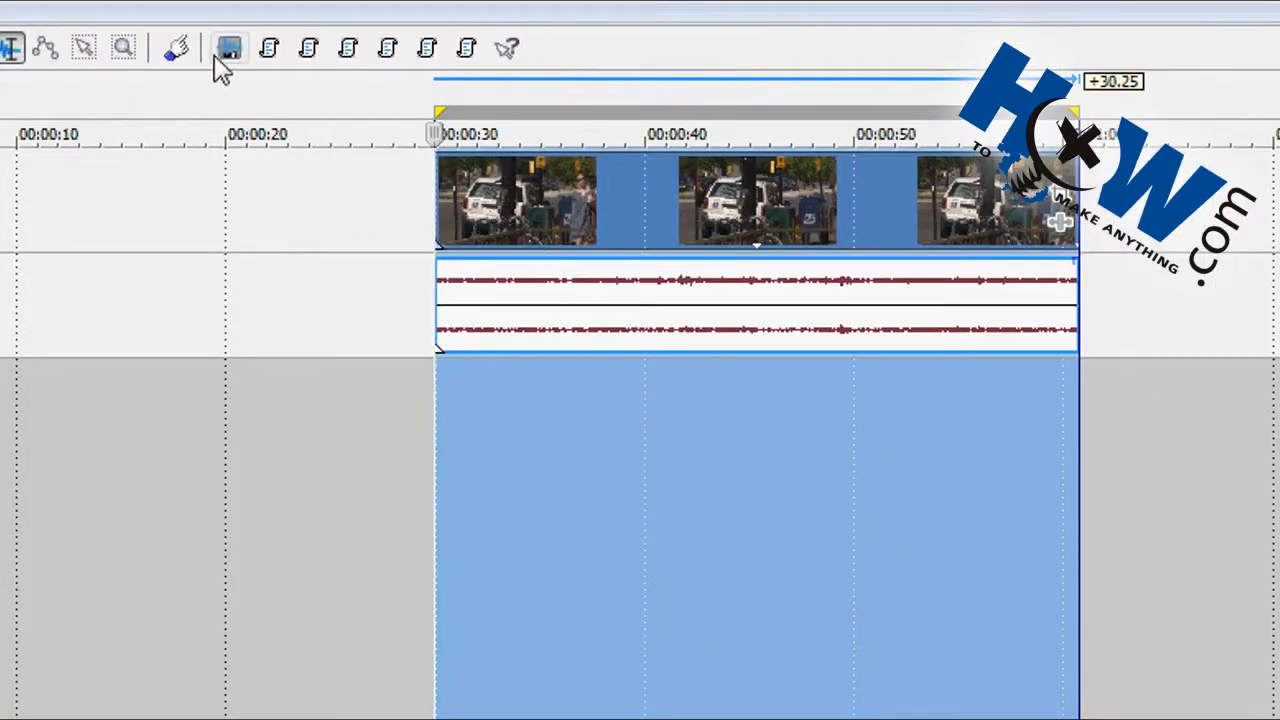
mouse_move(229, 48)
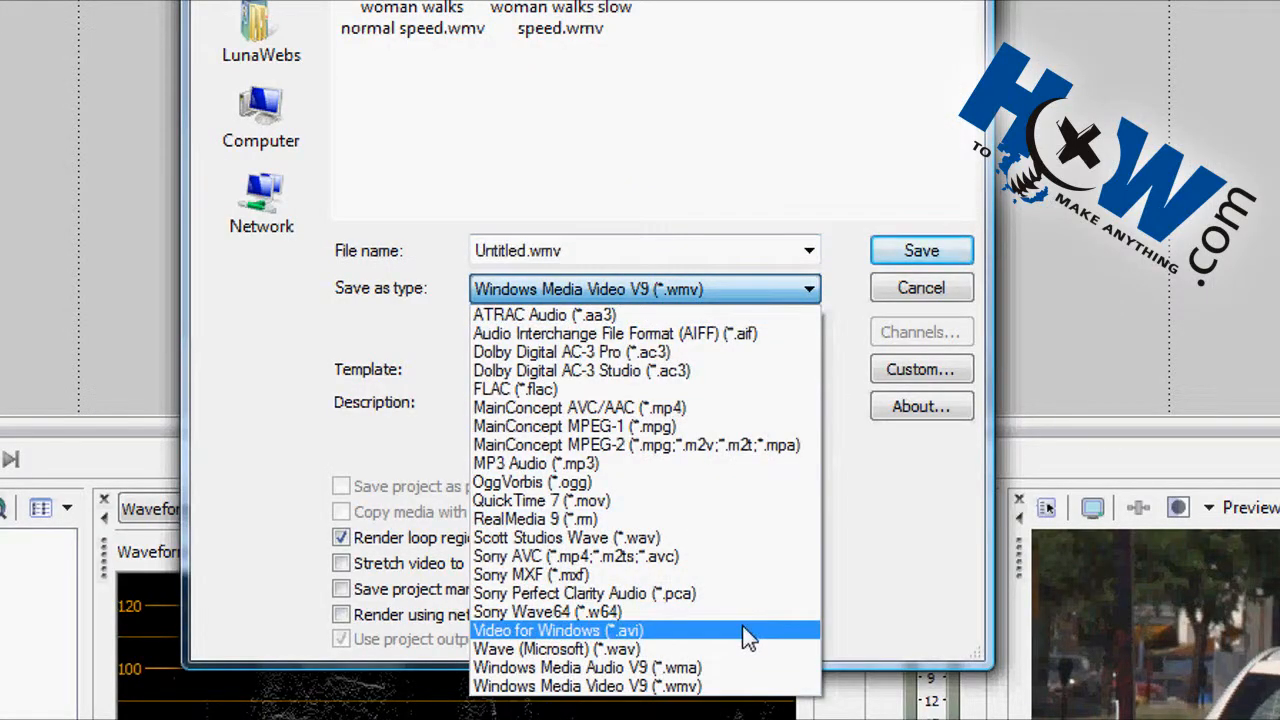
left_click(558, 630)
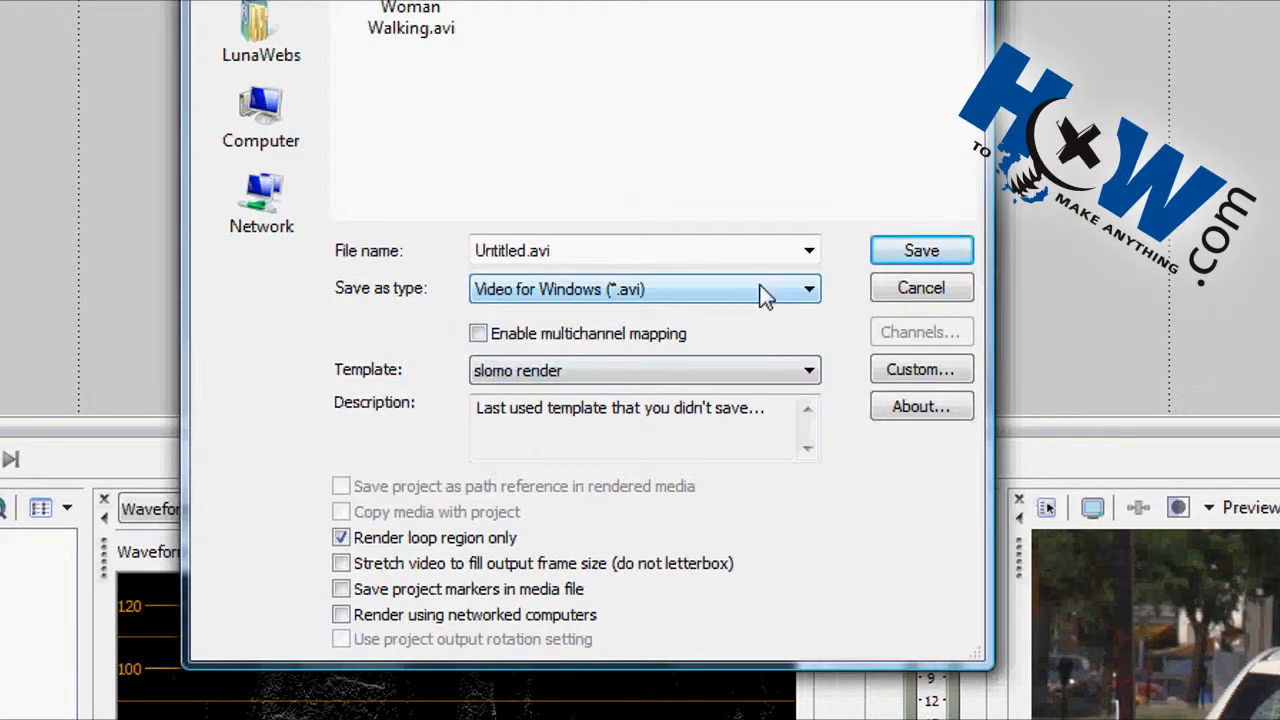
mouse_move(888, 395)
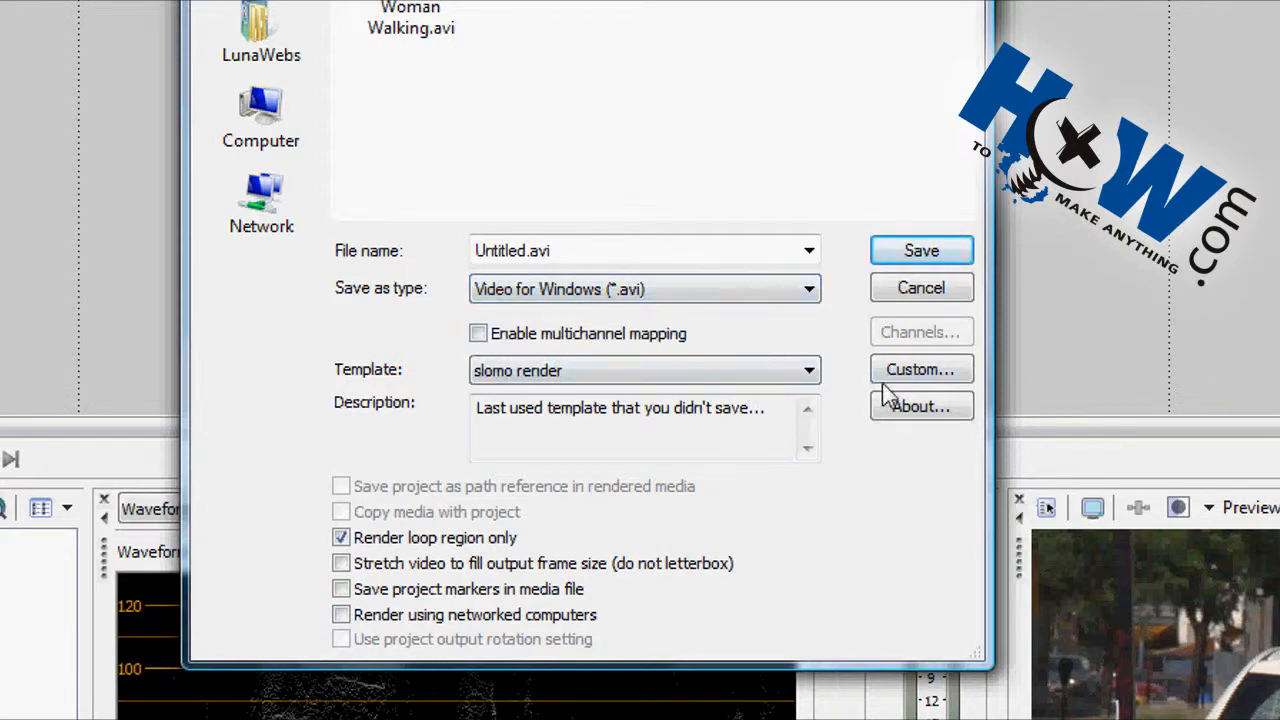
Confirm the slomo template's video settings: HDV 720, 59.940 fps, CineForm HD codec
left_click(920, 369)
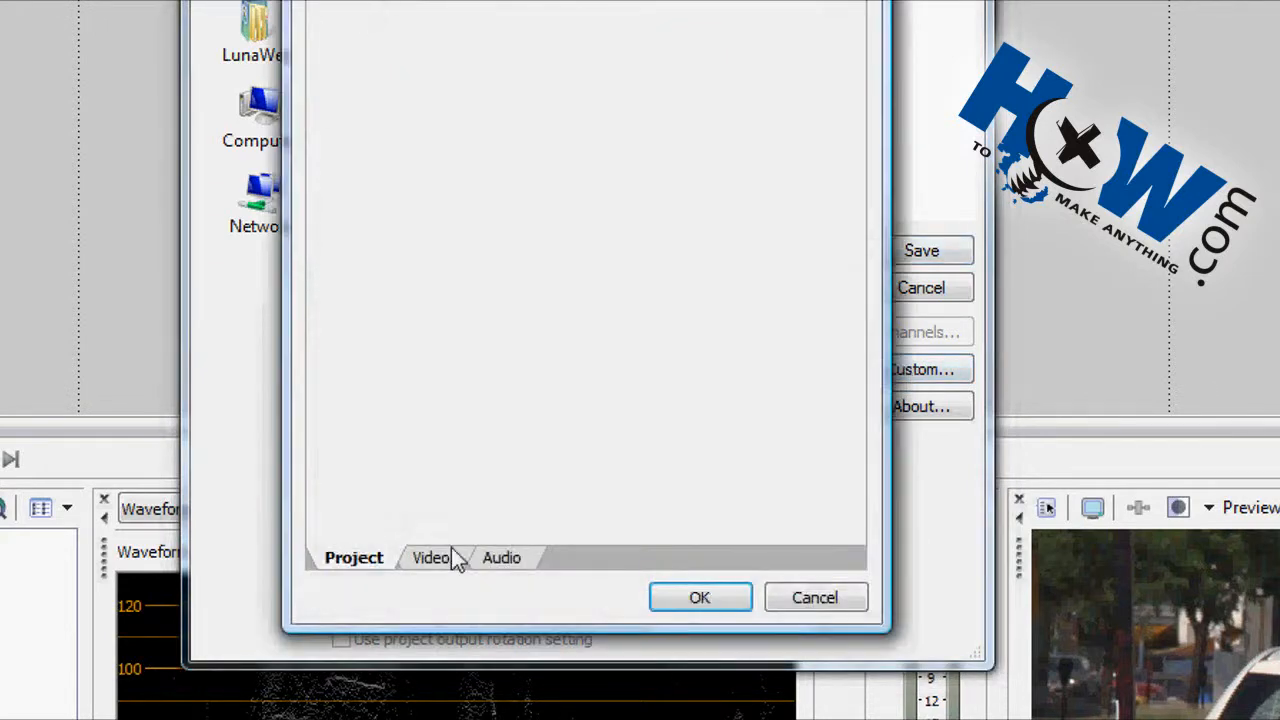
left_click(431, 557)
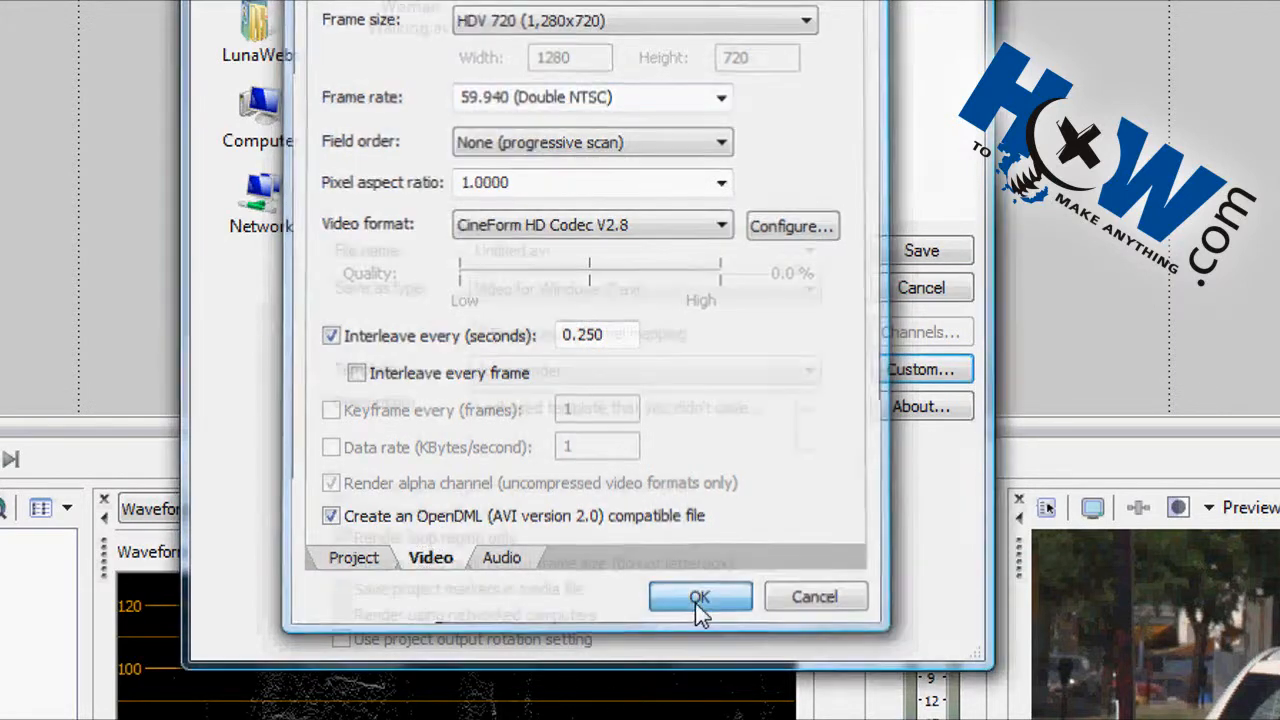
left_click(699, 596)
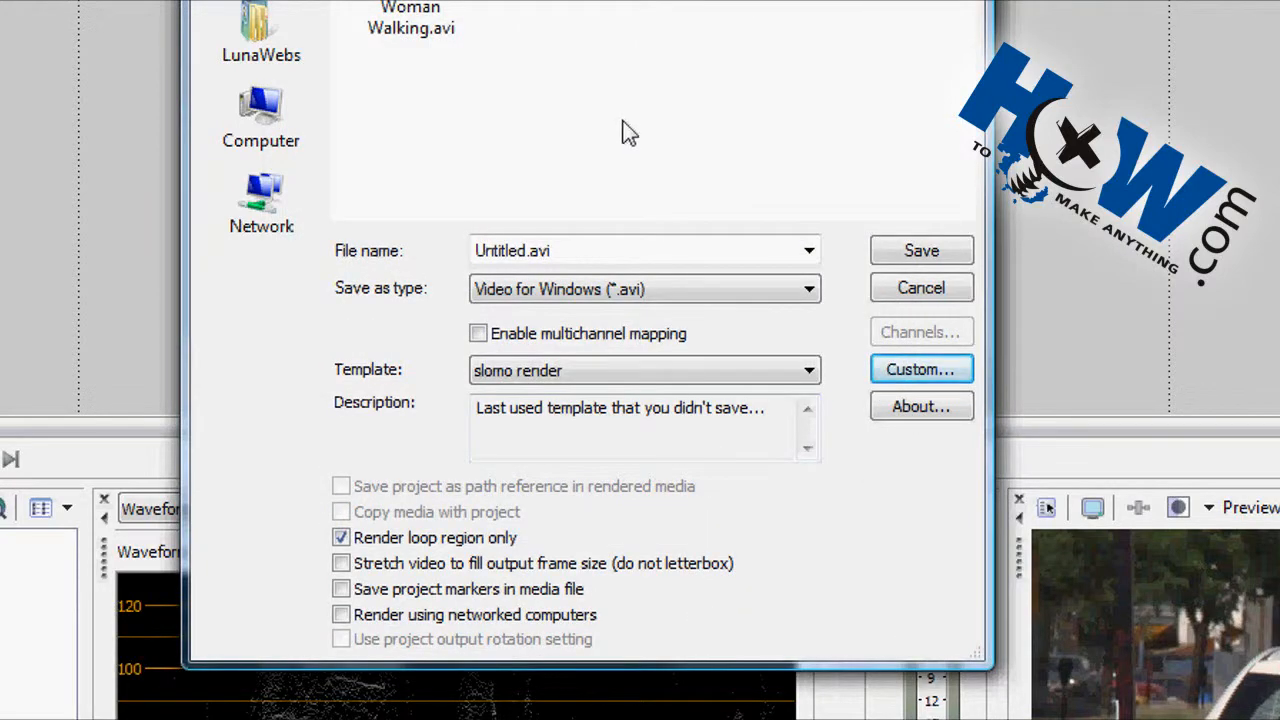
mouse_move(807, 230)
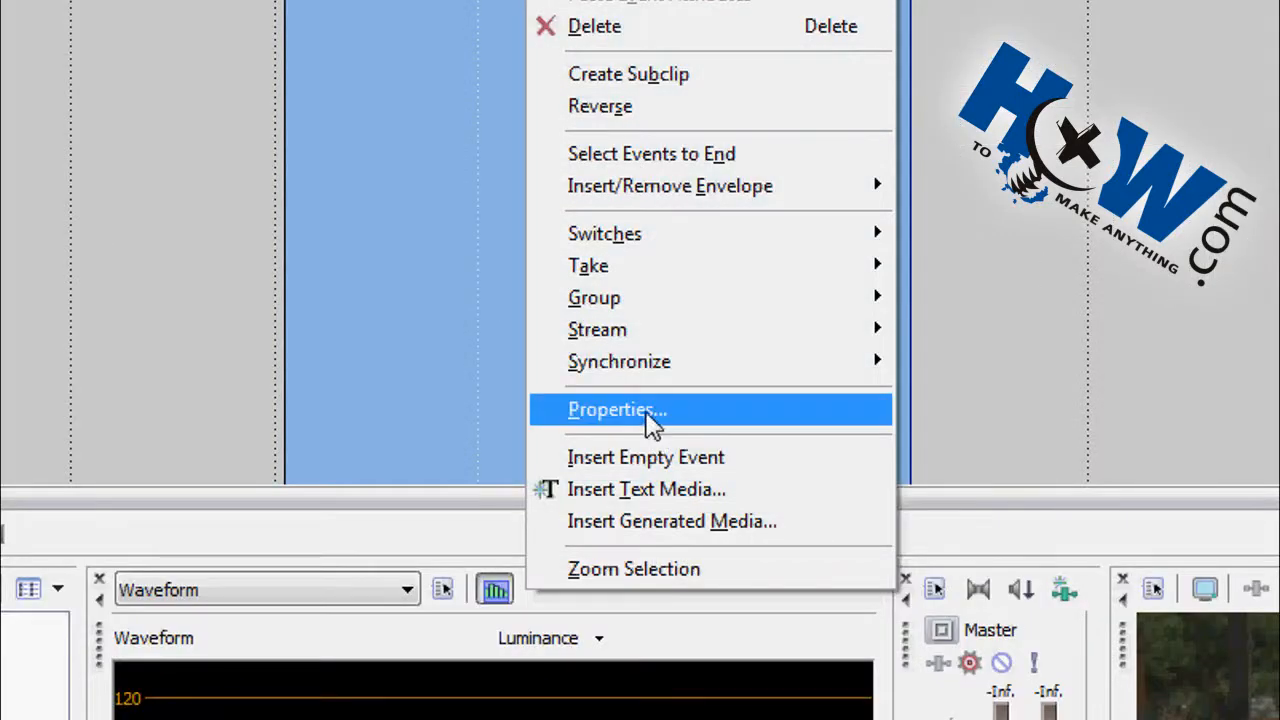
Disable resampling, halve the event's playback rate, and stretch it past 00:01:00
left_click(616, 409)
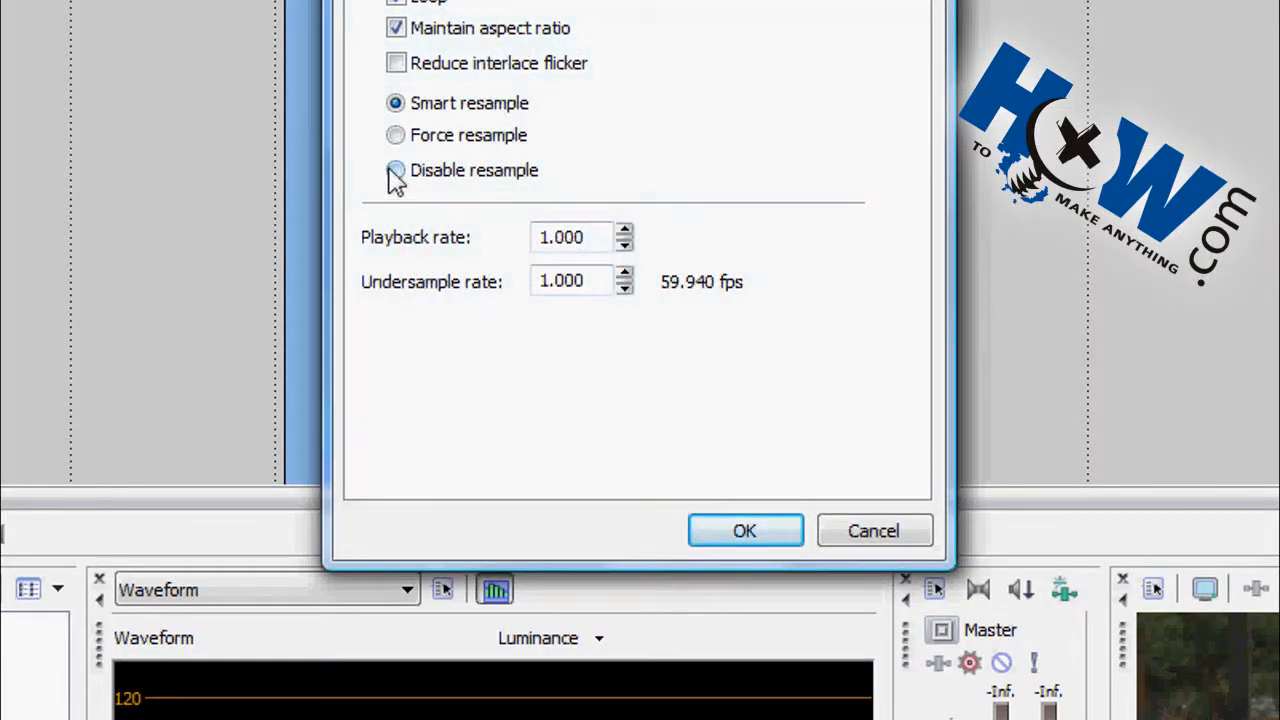
left_click(396, 170)
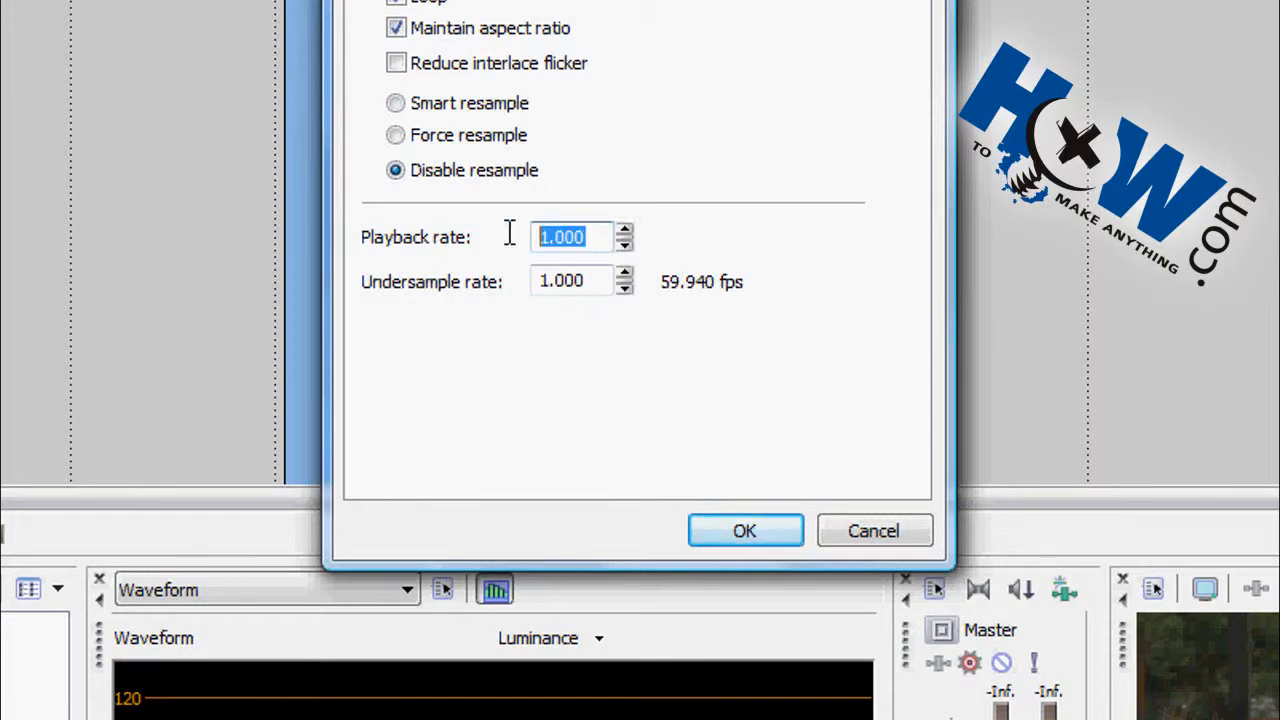
type(".")
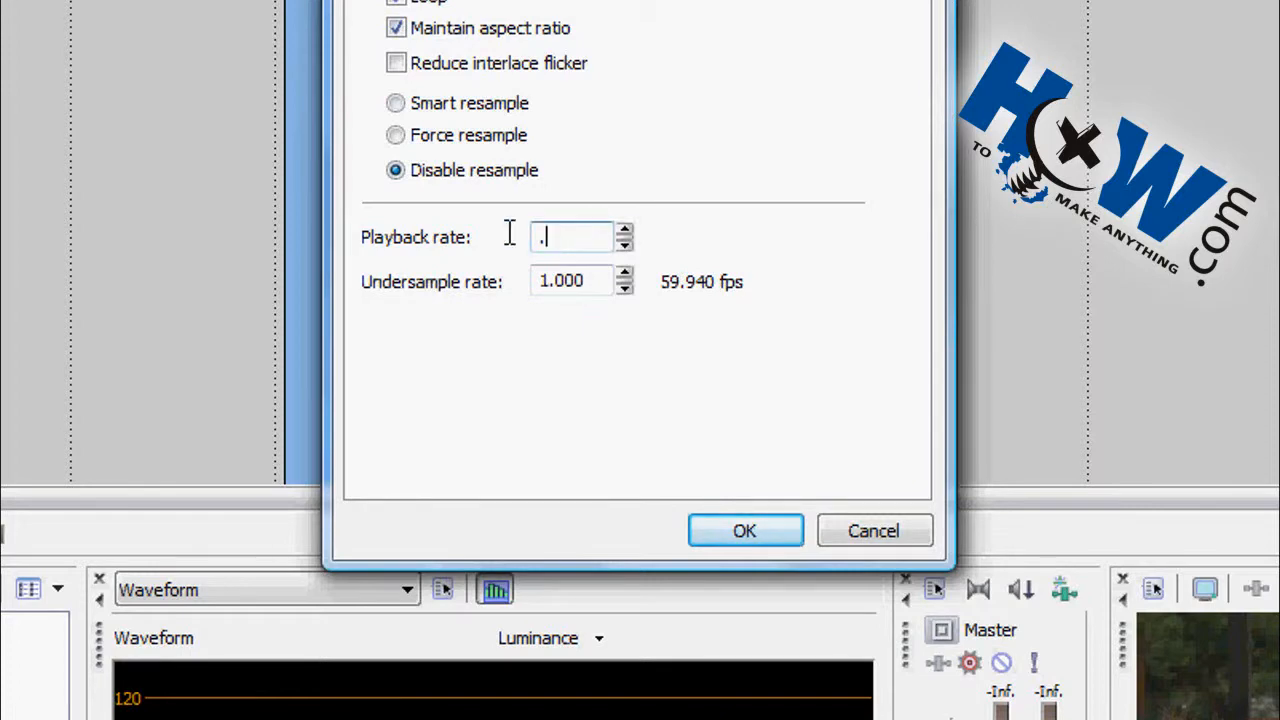
left_click(744, 530)
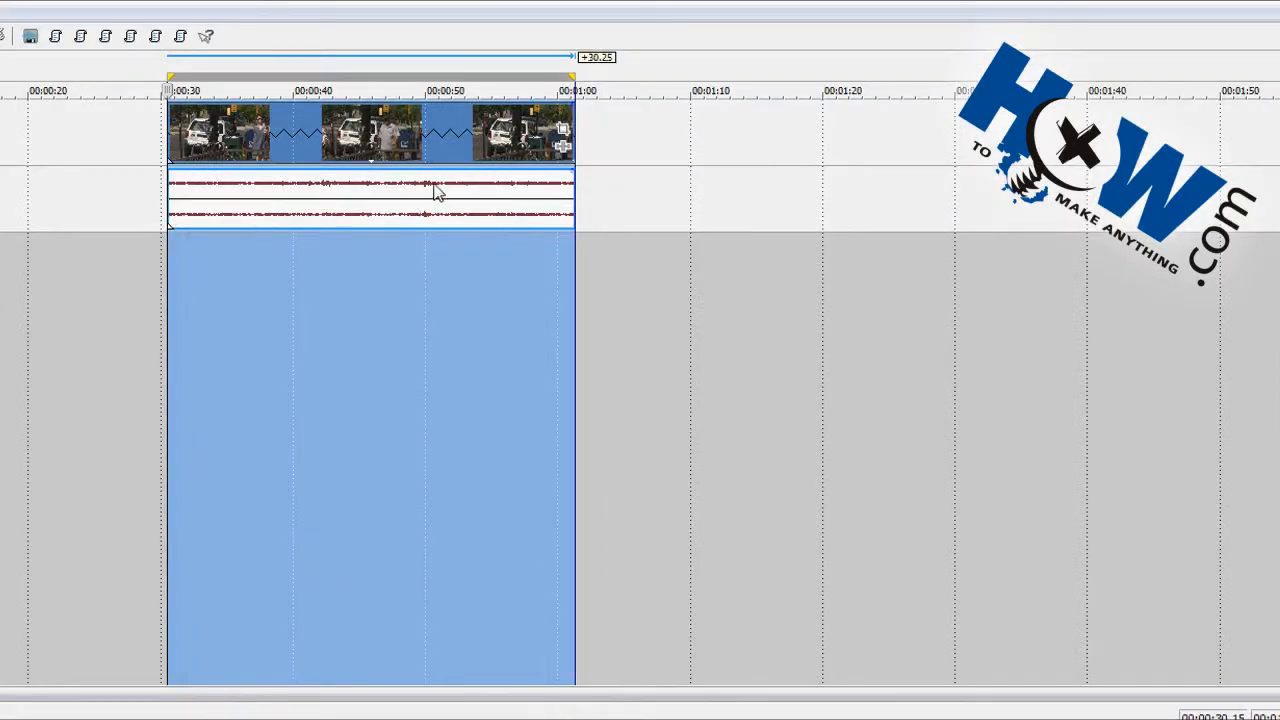
left_click_drag(575, 135, 643, 135)
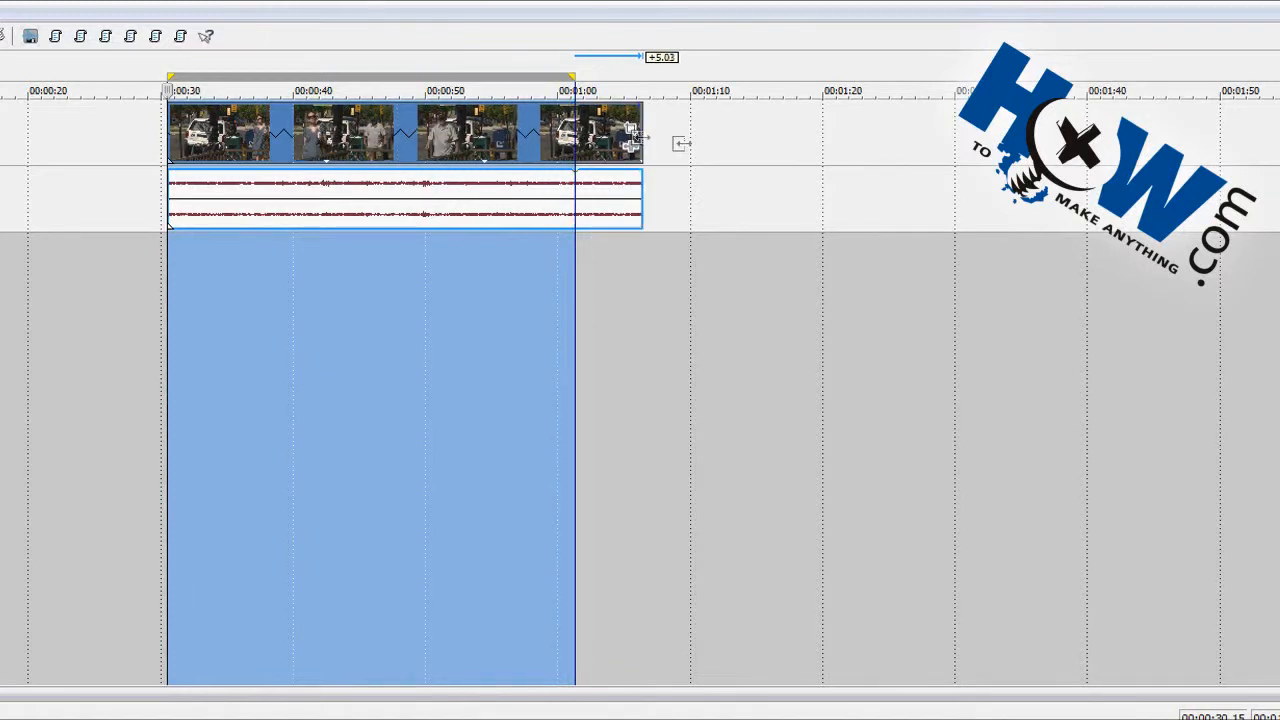